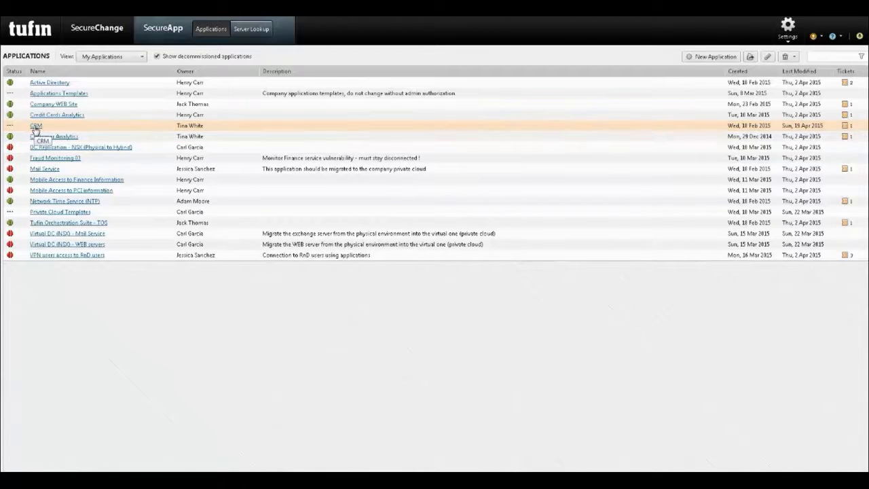
Open the CRM application from the Applications list.
left_click(36, 125)
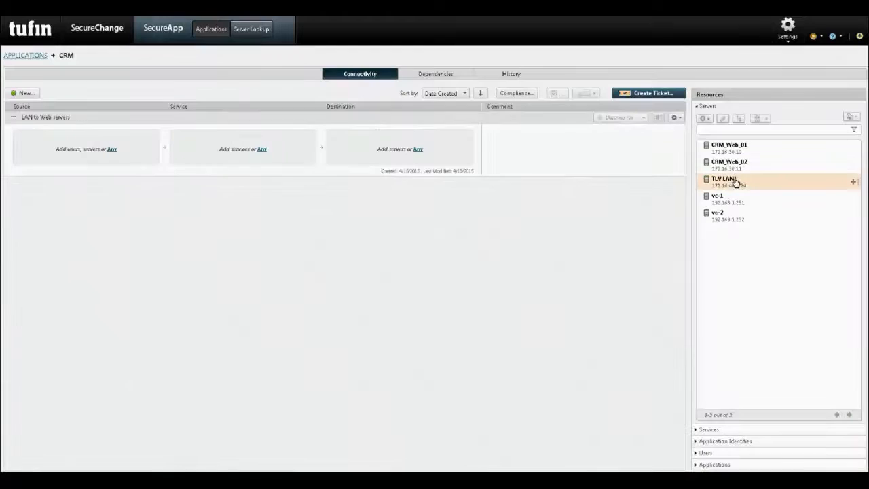
Set TLV LAN as source, CRM_Web_01 and CRM_Web_02 as destinations, and https as service.
left_click_drag(723, 182, 85, 148)
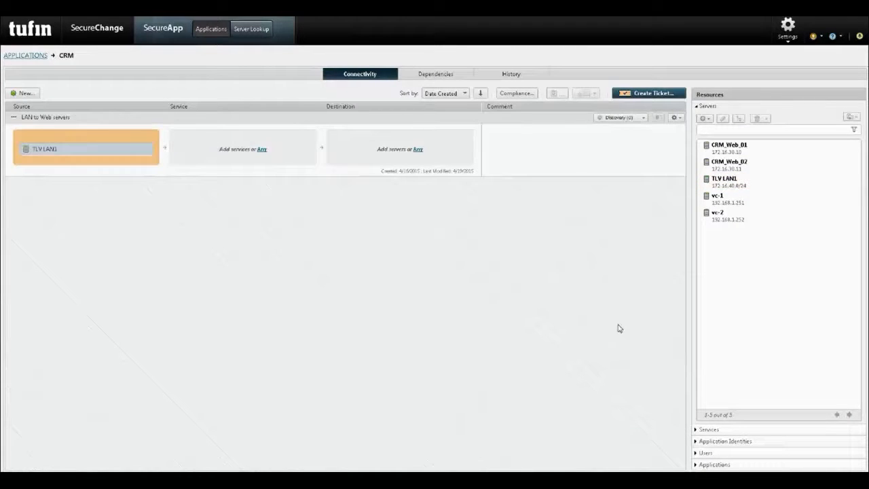
left_click_drag(728, 145, 400, 146)
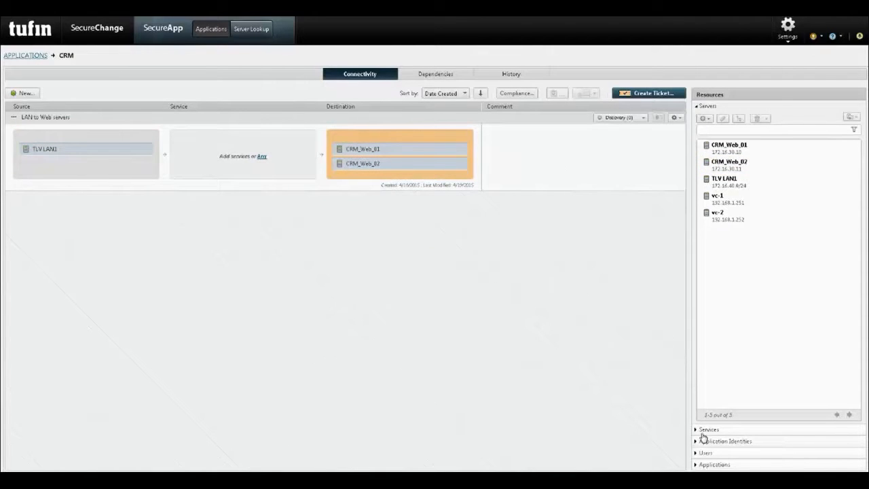
left_click(708, 429)
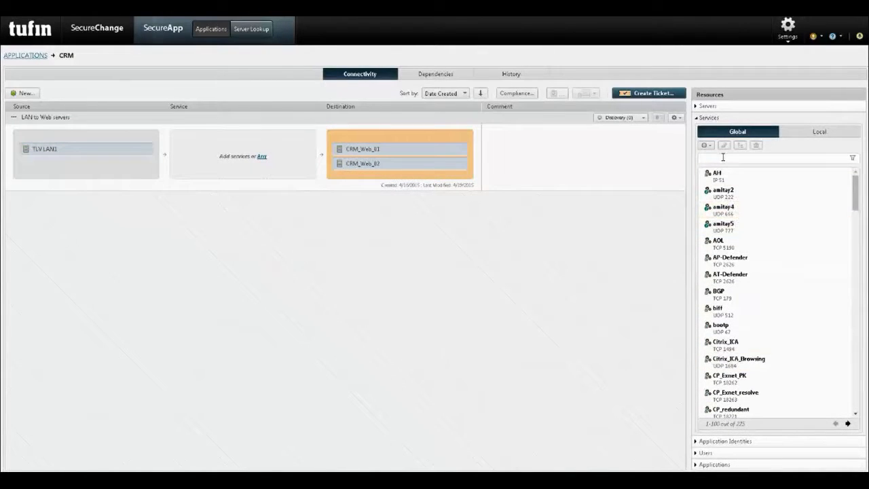
type("https")
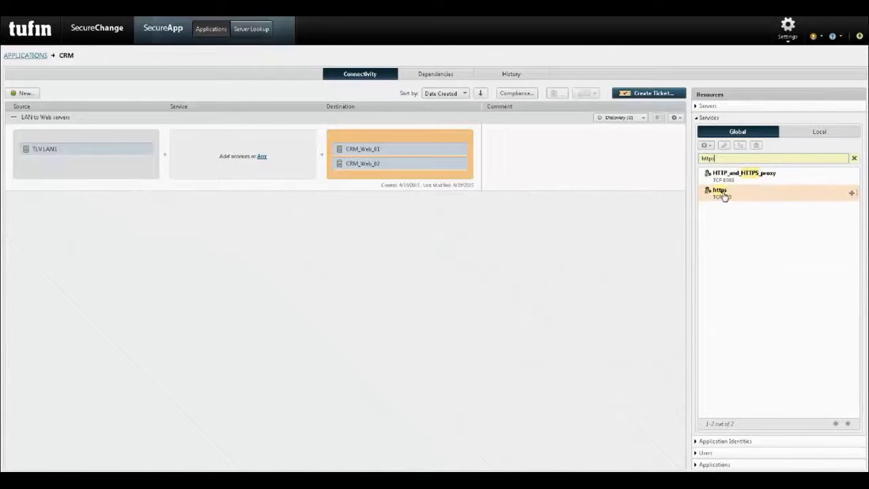
left_click_drag(719, 193, 243, 142)
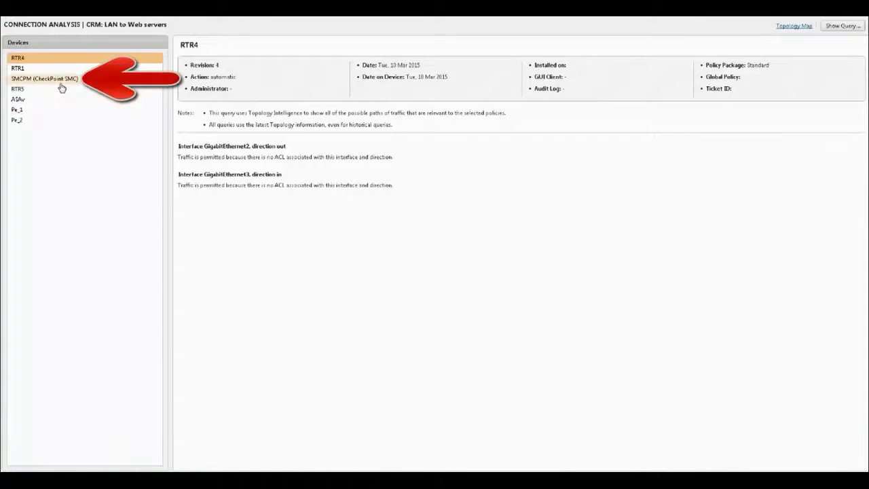
Check the connection analysis results for the SMCPM (CheckPoint SMC) device.
left_click(44, 78)
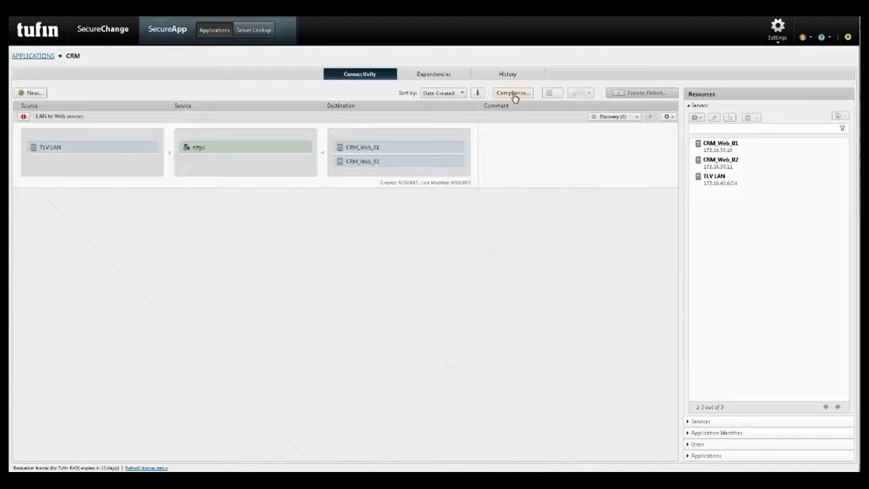
Run the CRM compliance check and dismiss the 'no violations found' notice.
left_click(512, 93)
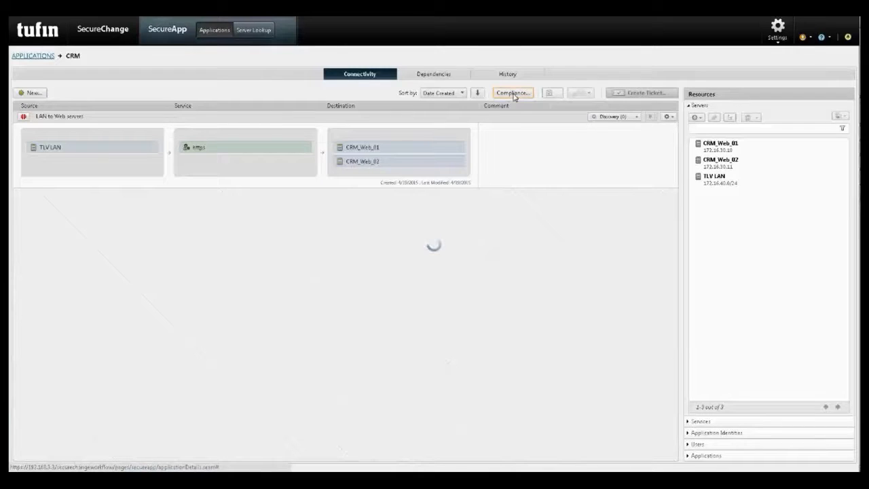
left_click(512, 93)
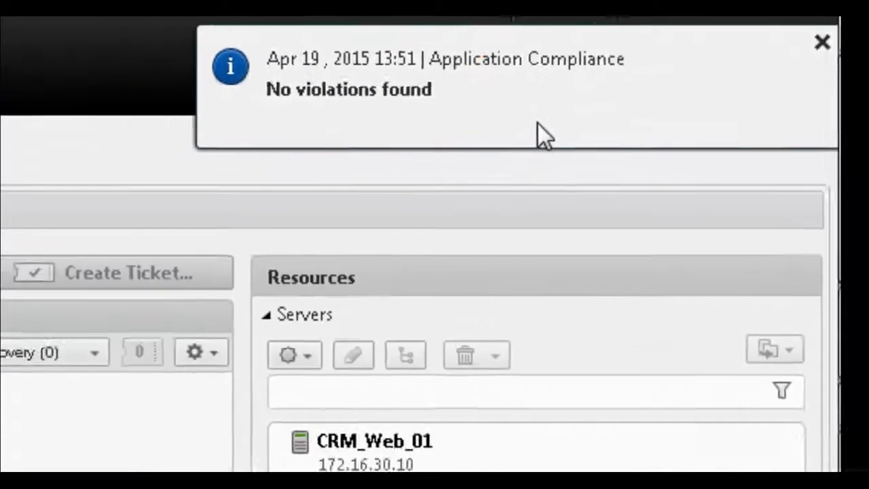
left_click(822, 42)
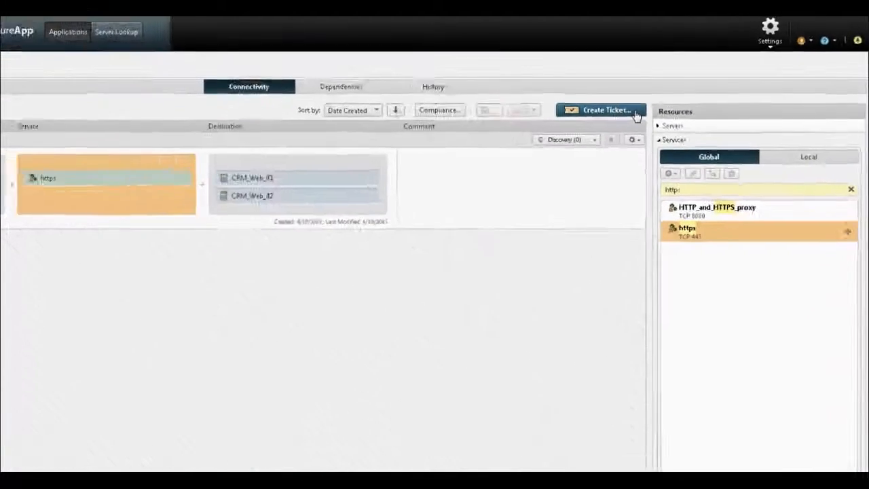
Create a 'Fully automated FireWall change request' ticket for the CRM connection.
left_click(600, 110)
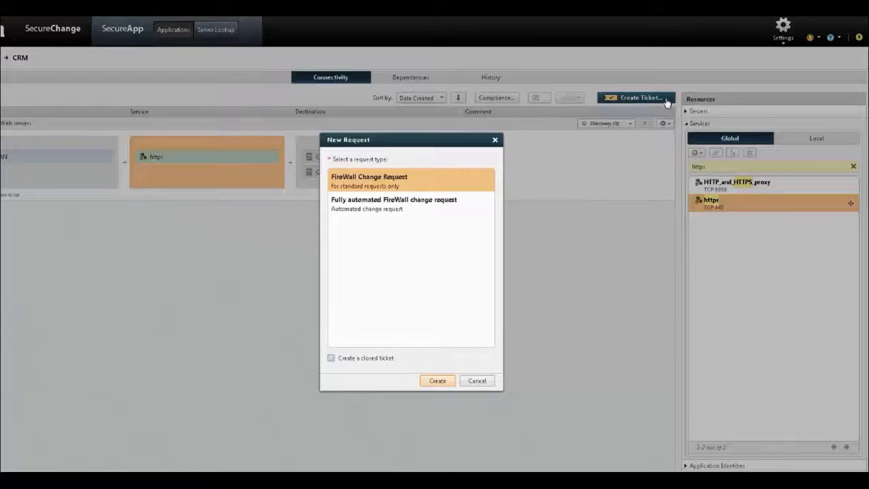
left_click(394, 204)
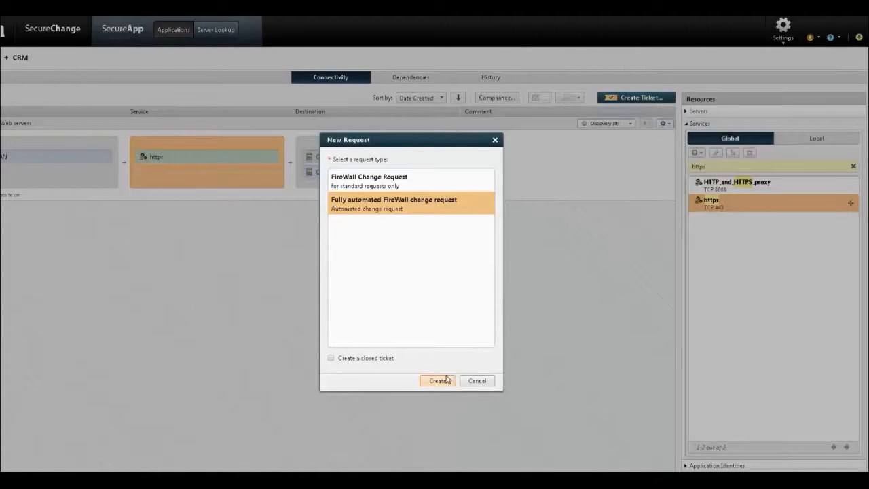
left_click(438, 380)
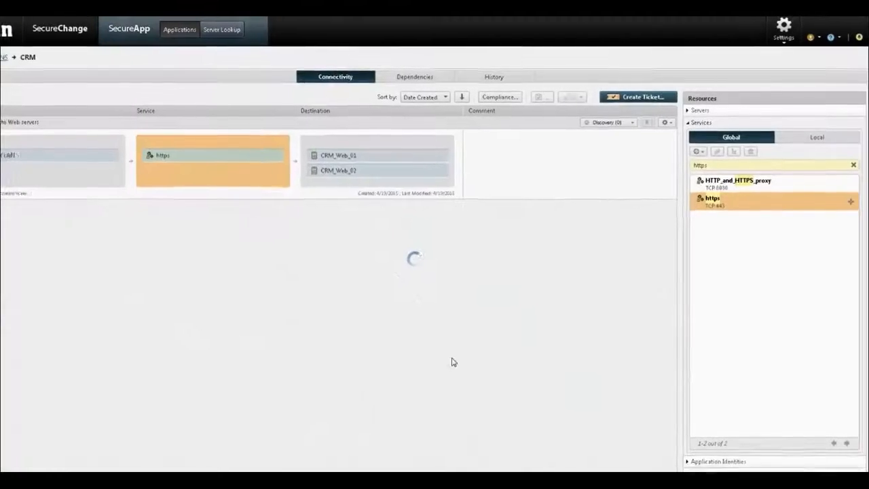
left_click(636, 97)
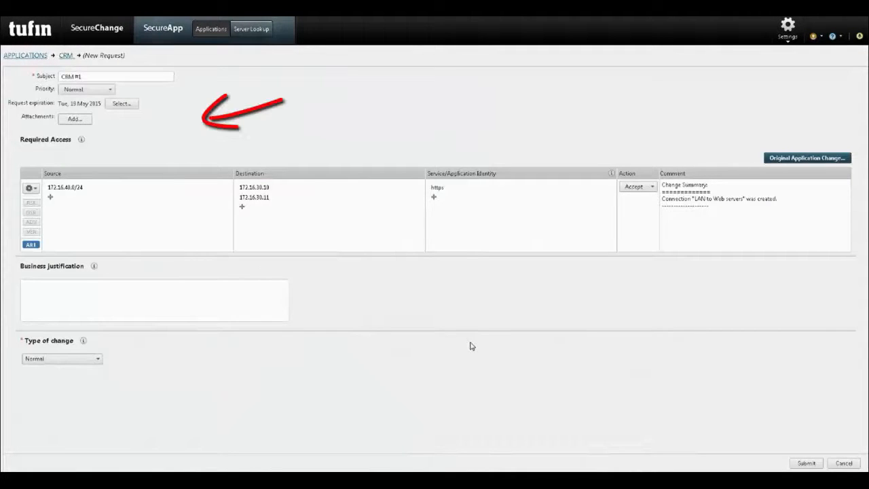
mouse_move(394, 370)
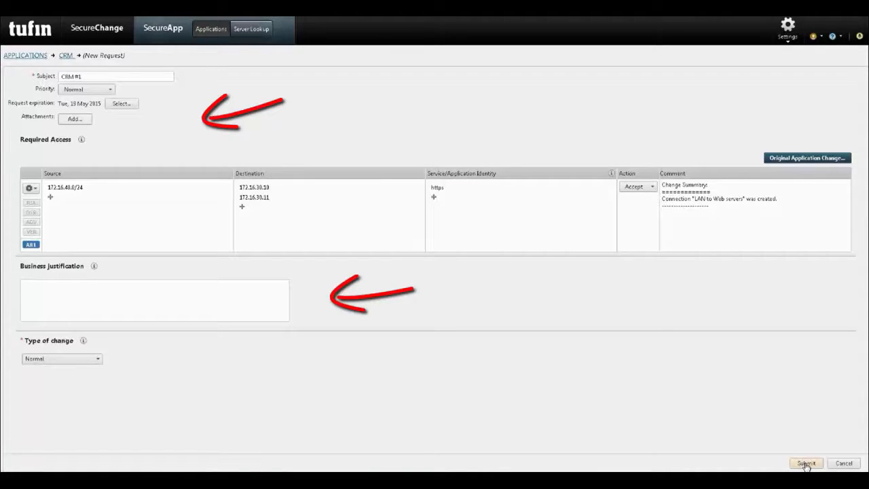
Submit the CRM #1 request for 172.16.40.0/24 https access to the two web servers.
left_click(805, 463)
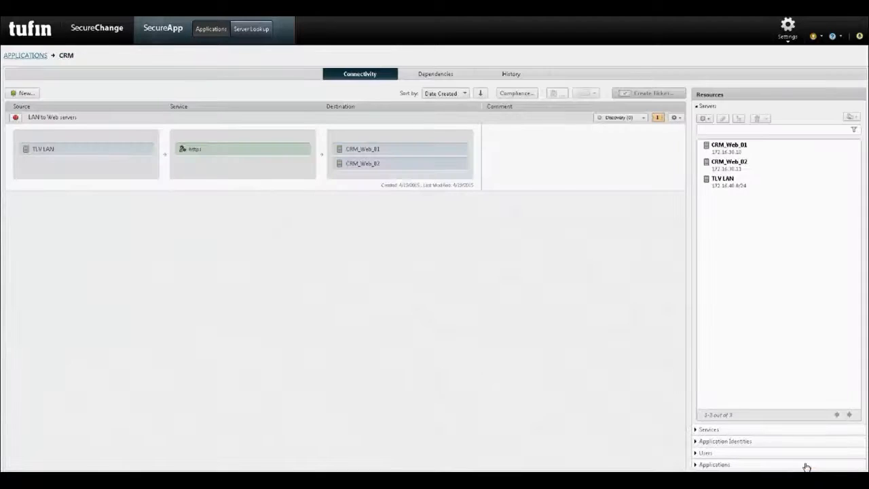
mouse_move(699, 249)
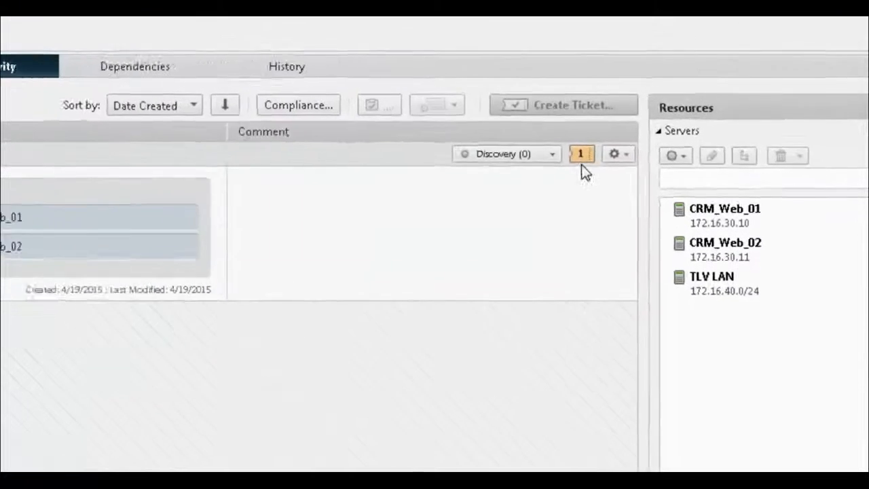
Open ticket #50 'CRM #1' from the connection's ticket count badge.
left_click(580, 153)
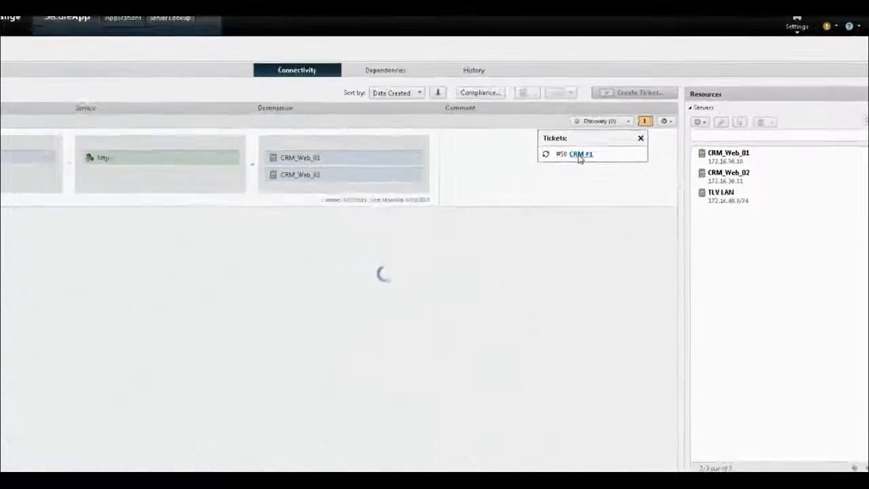
left_click(580, 154)
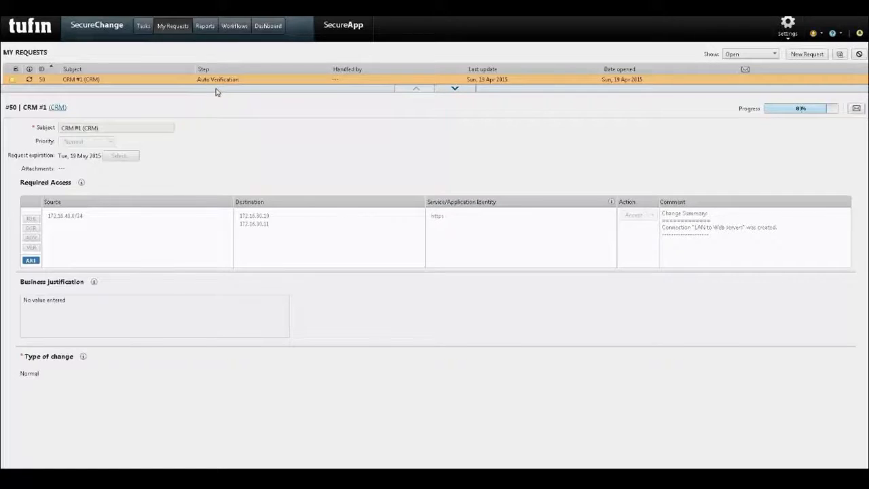
Open CRM #1's Identify targets and risks step and view its recommended changes.
left_click(81, 79)
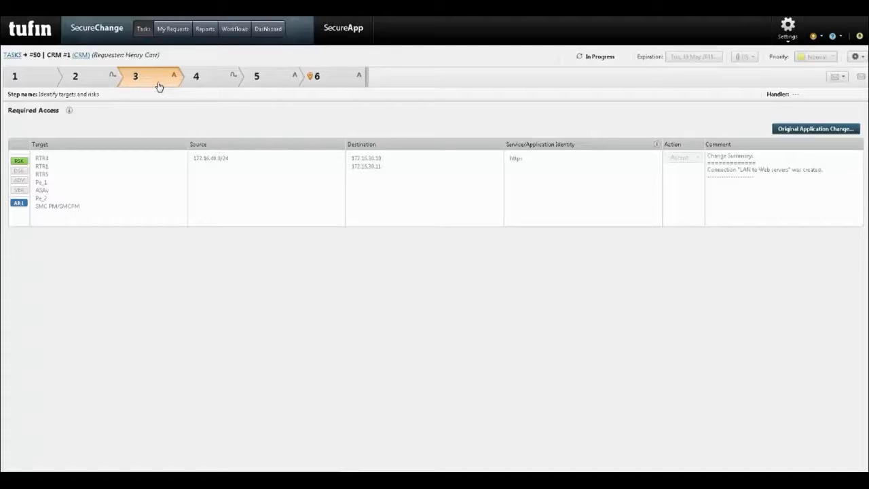
mouse_move(178, 83)
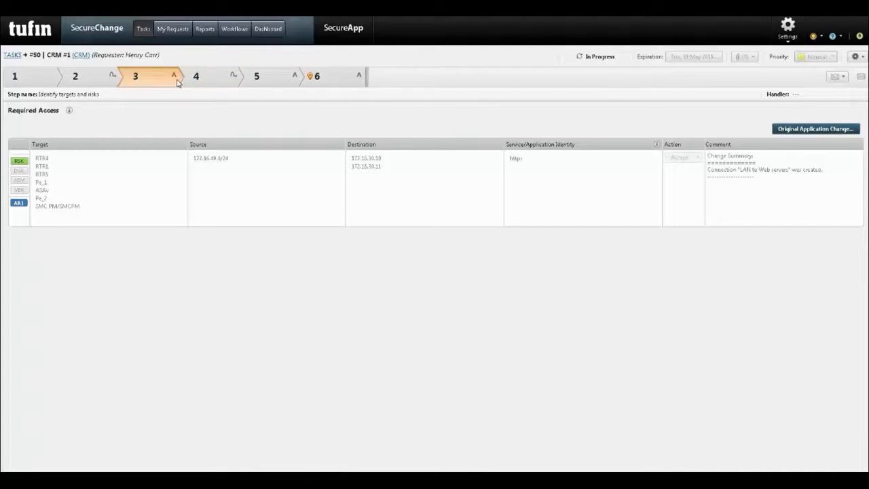
left_click(197, 76)
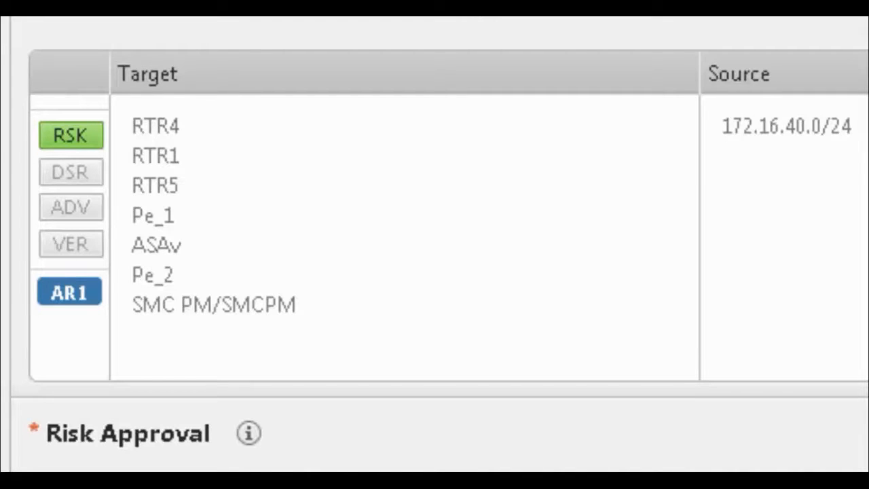
left_click(71, 171)
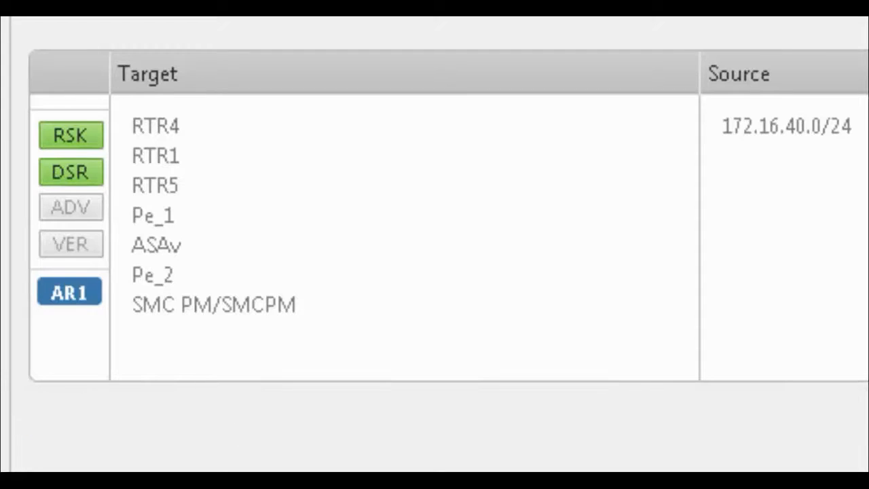
mouse_move(501, 160)
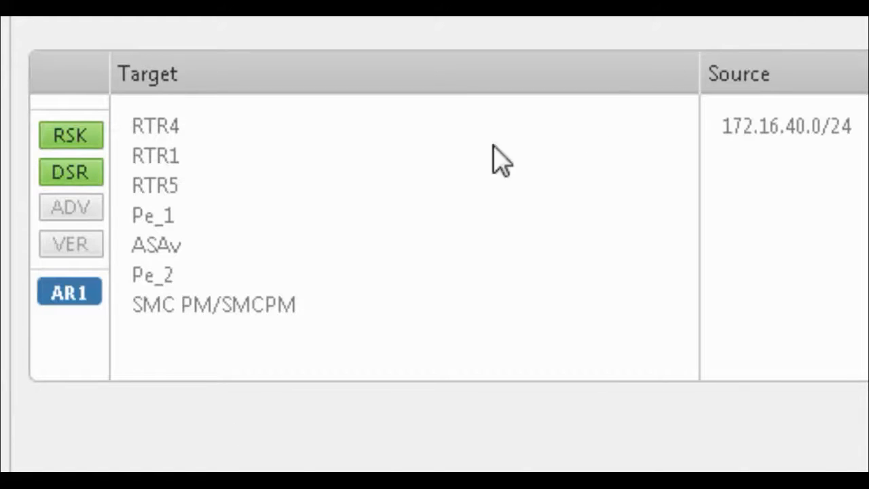
left_click(71, 171)
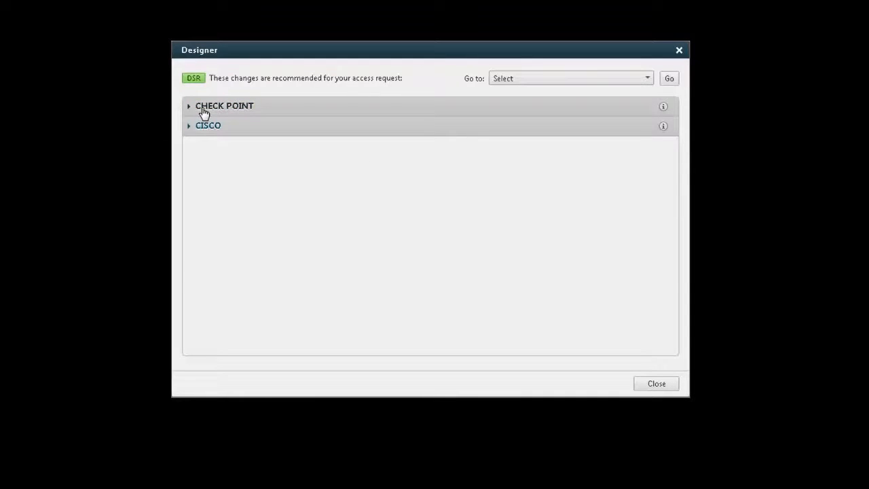
Review the Check Point and Cisco Designer recommendations, including the ASAv command list.
left_click(190, 106)
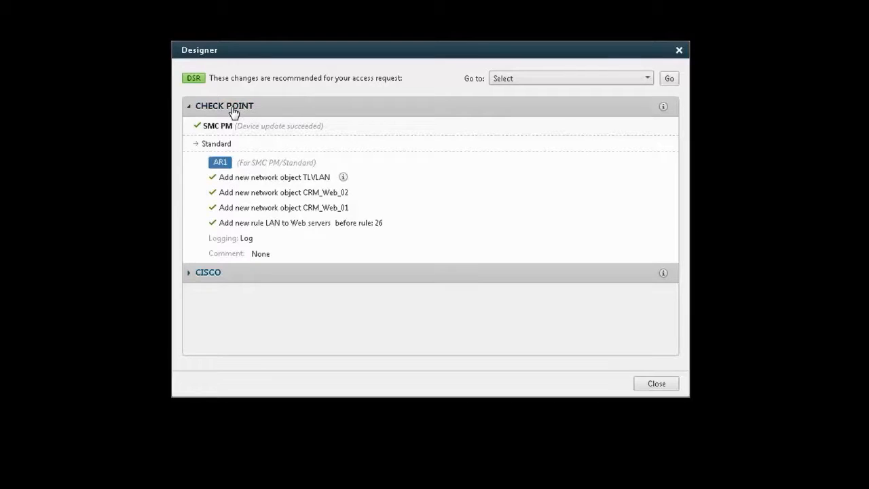
left_click(224, 106)
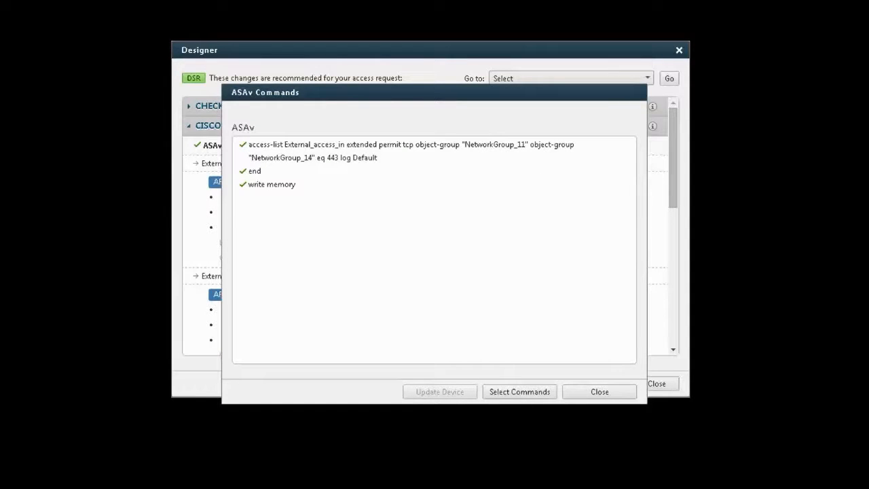
left_click(599, 391)
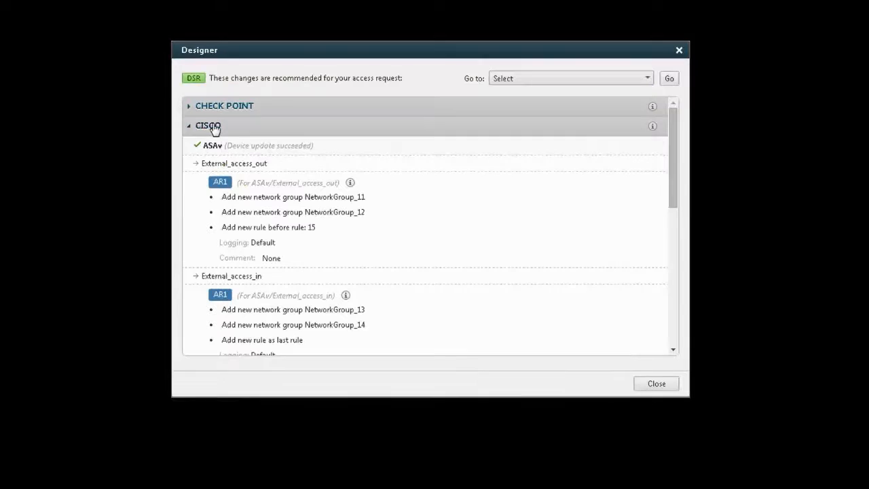
left_click(656, 383)
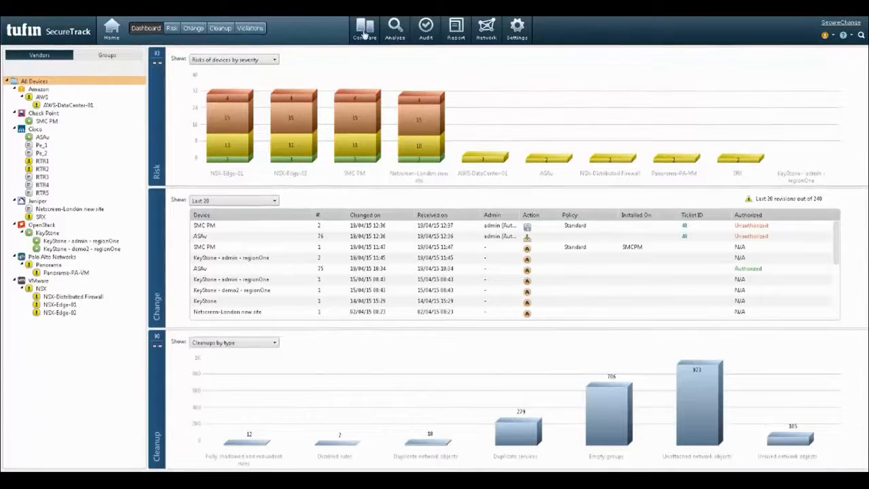
Open SecureTrack's Compare view and compare both SMC PM policy revisions.
left_click(364, 29)
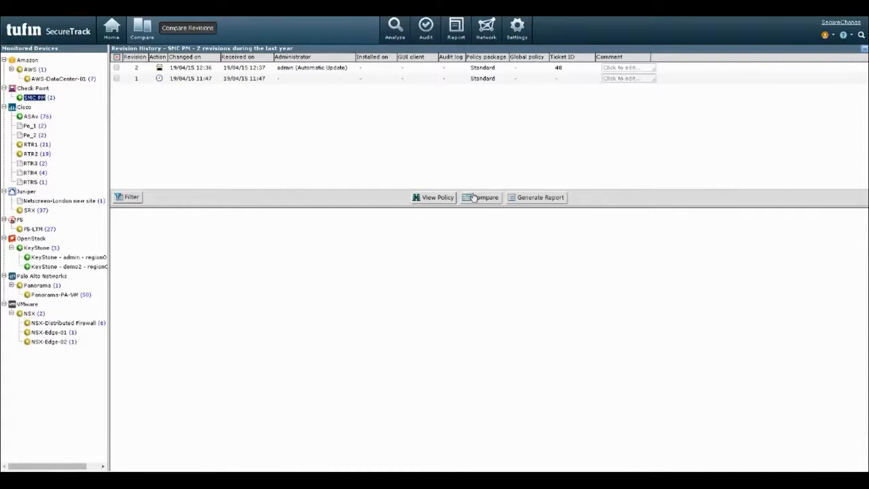
left_click(483, 197)
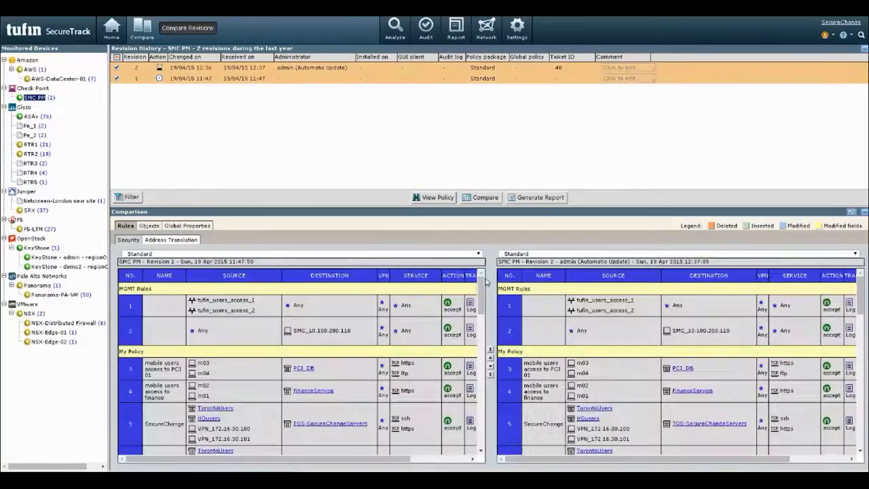